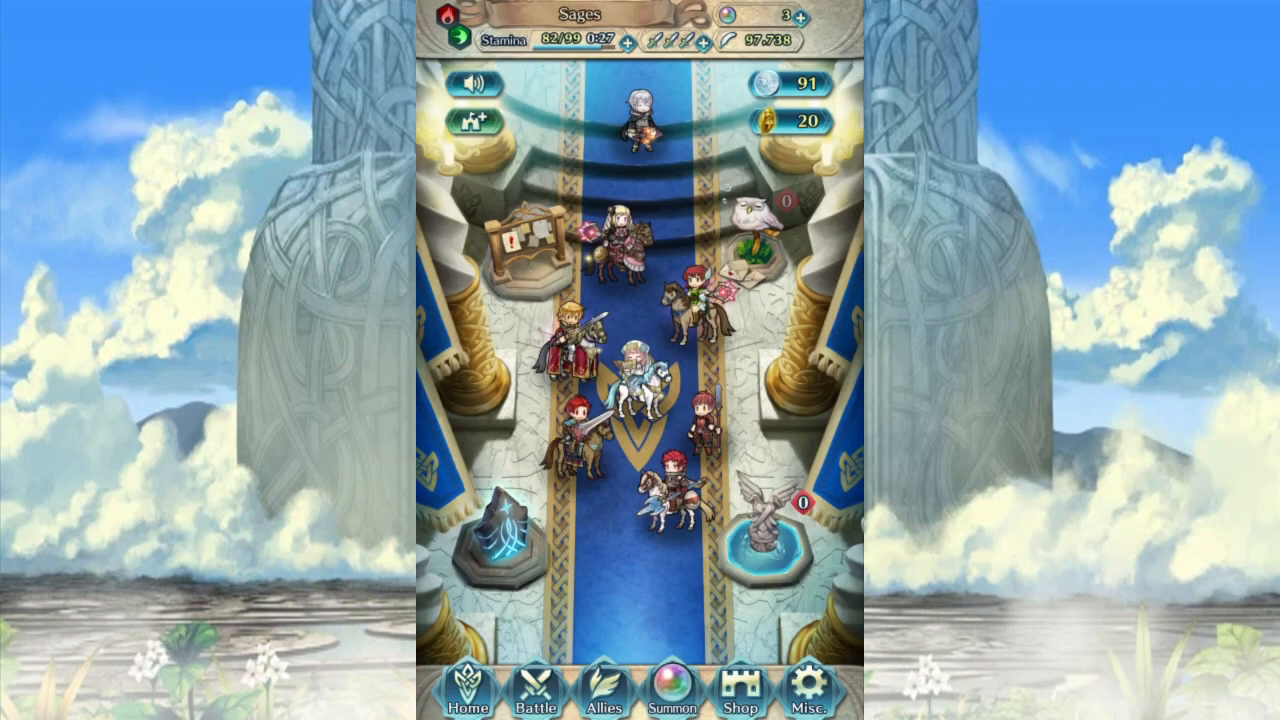
# - Reach the Arena / Arena Assault choice screen via Battle and Arena Duels
pyautogui.click(534, 692)
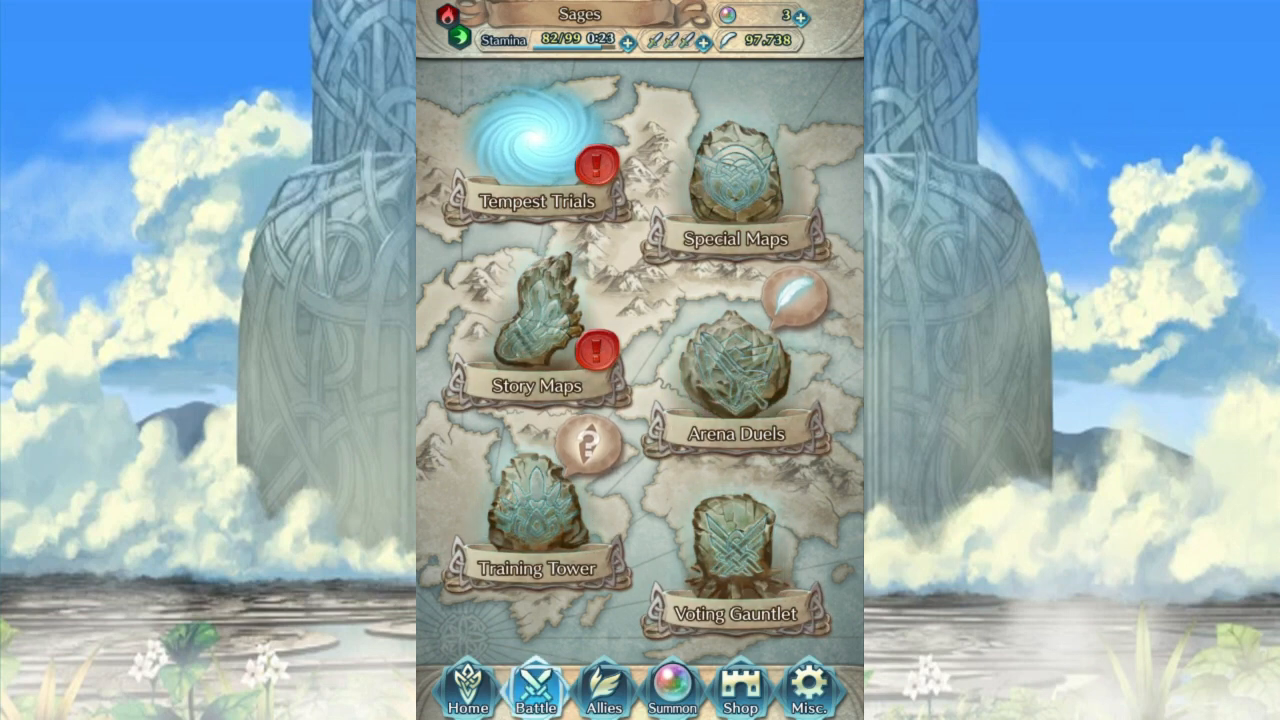
pyautogui.click(732, 384)
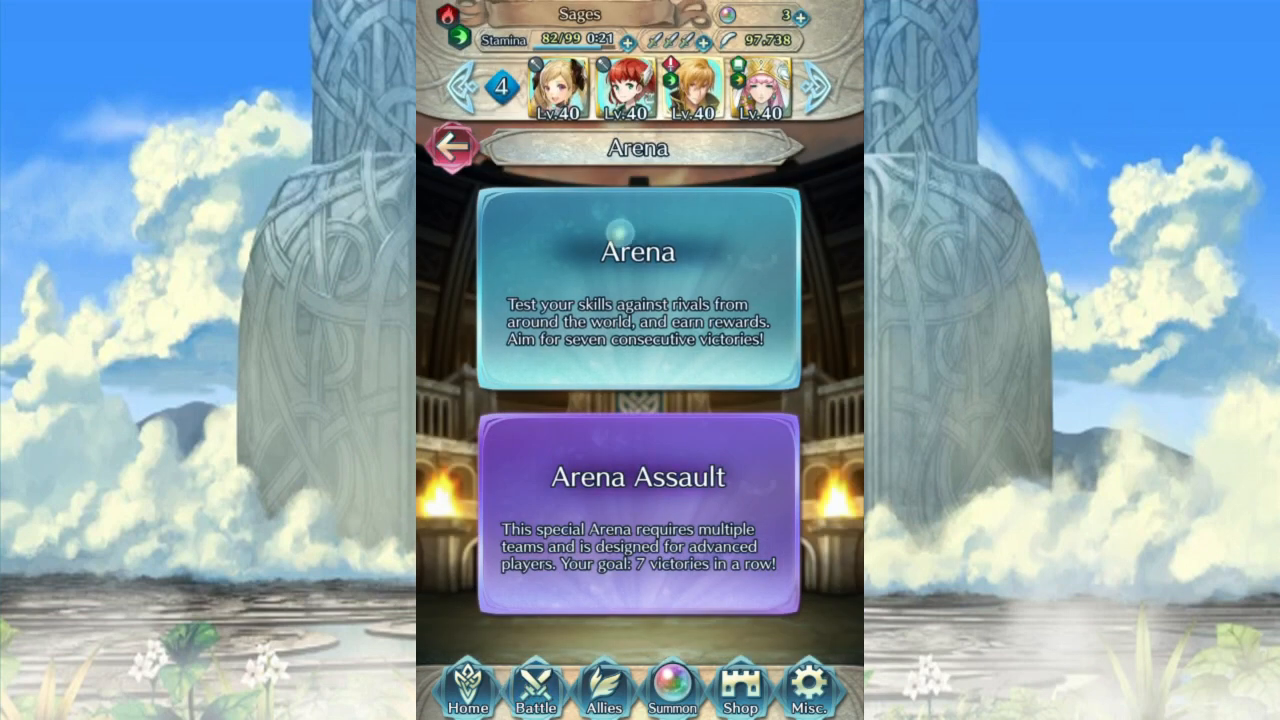
pyautogui.click(640, 290)
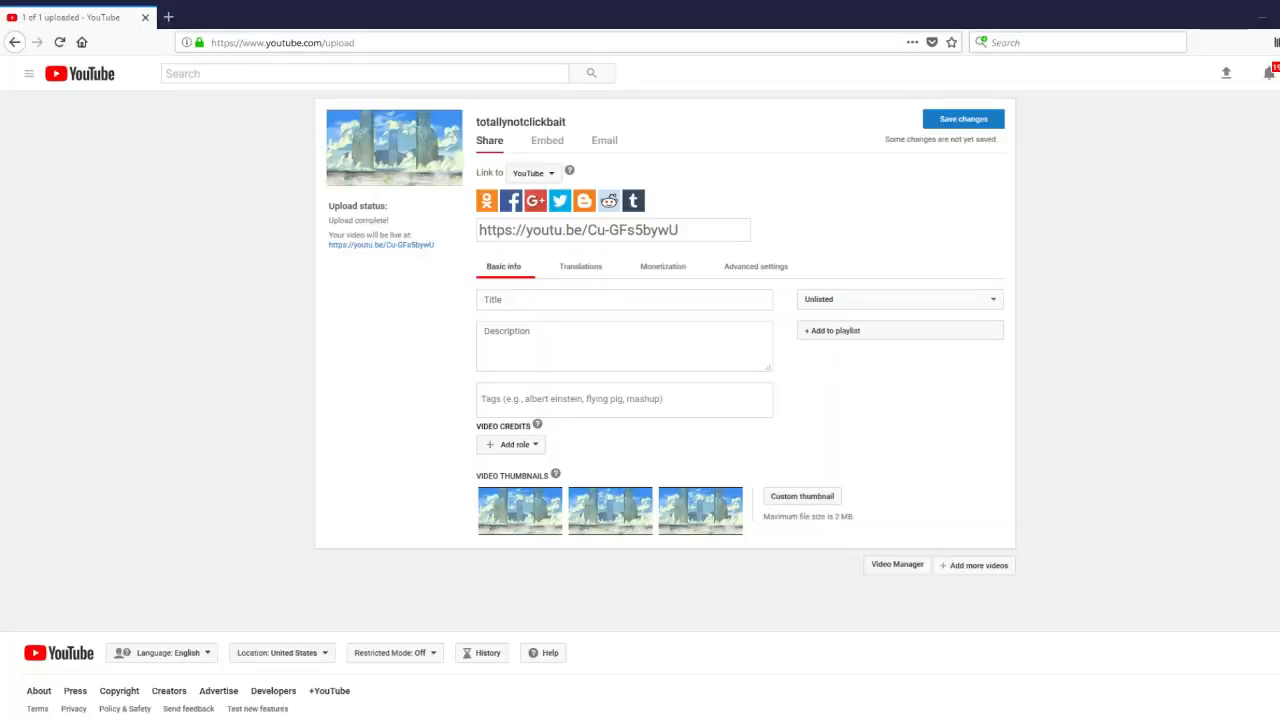
pyautogui.moveTo(4, 556)
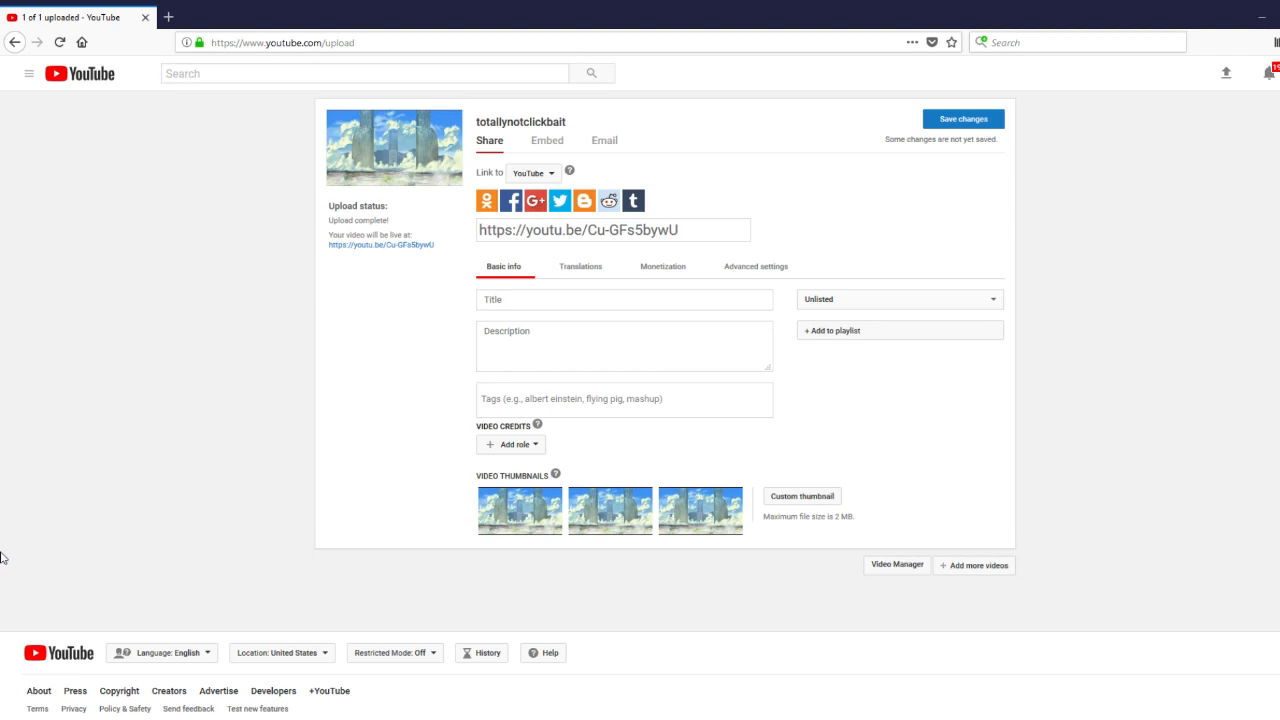
pyautogui.click(624, 300)
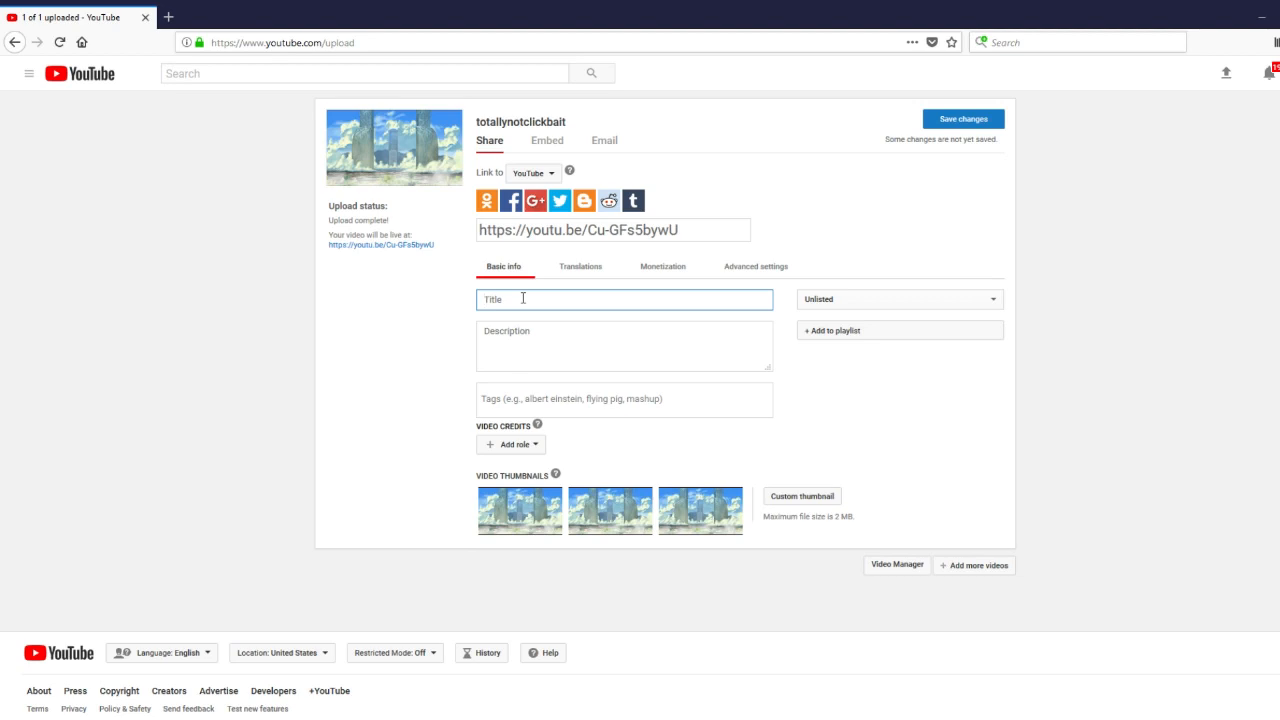
# - Enter the title 'HOLY CRAP GUYS! NEW YEARS CORRIN IS HERE!' in the Title field
pyautogui.write('H')
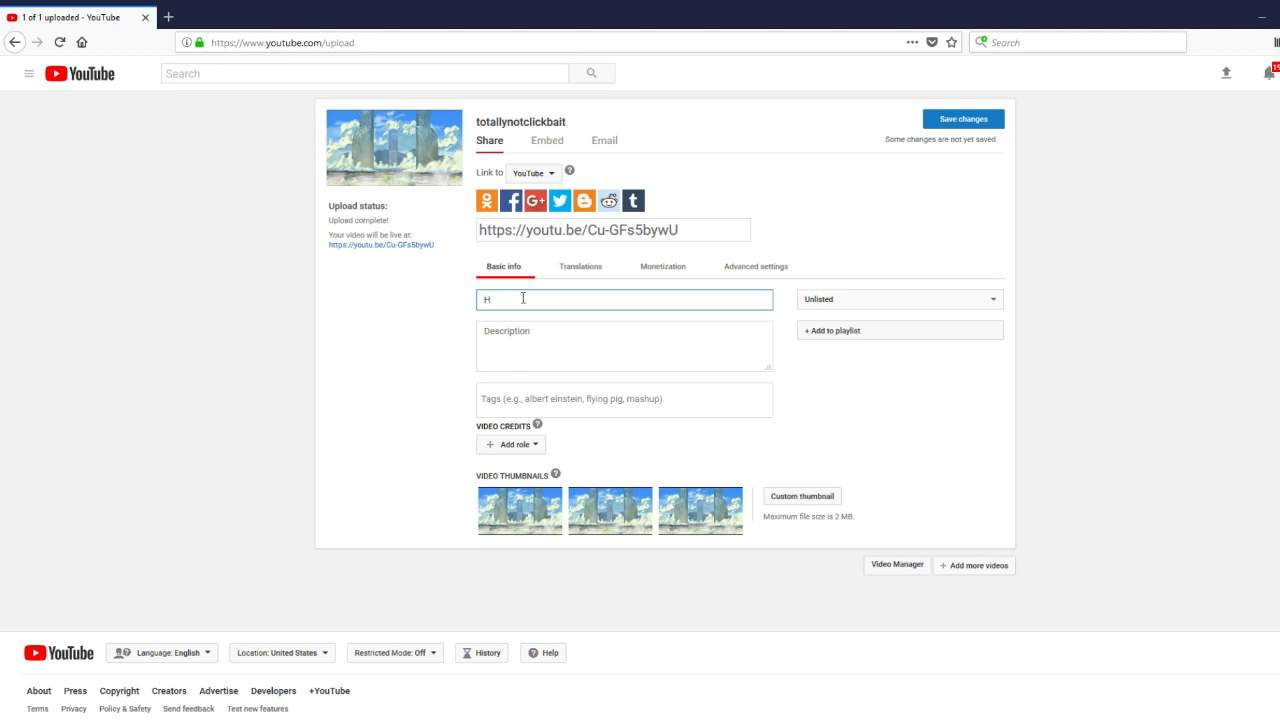
pyautogui.write('OLY CRAP GUY')
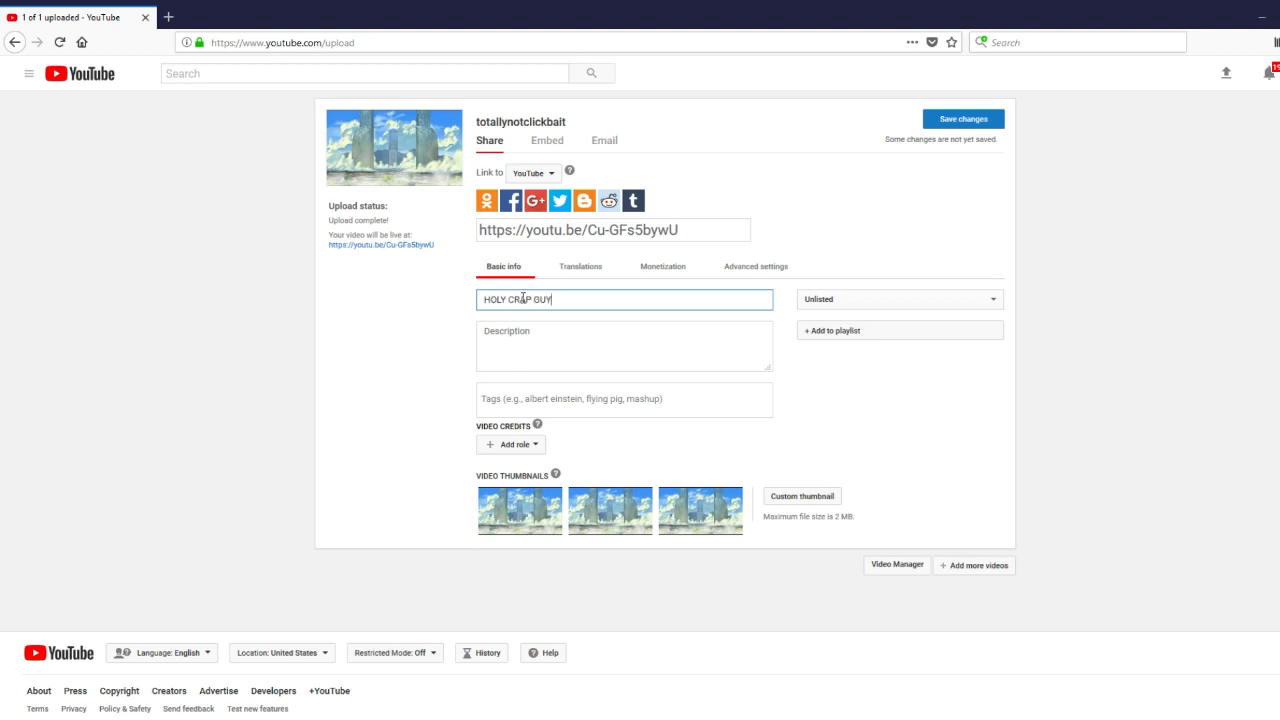
pyautogui.write('S! NE')
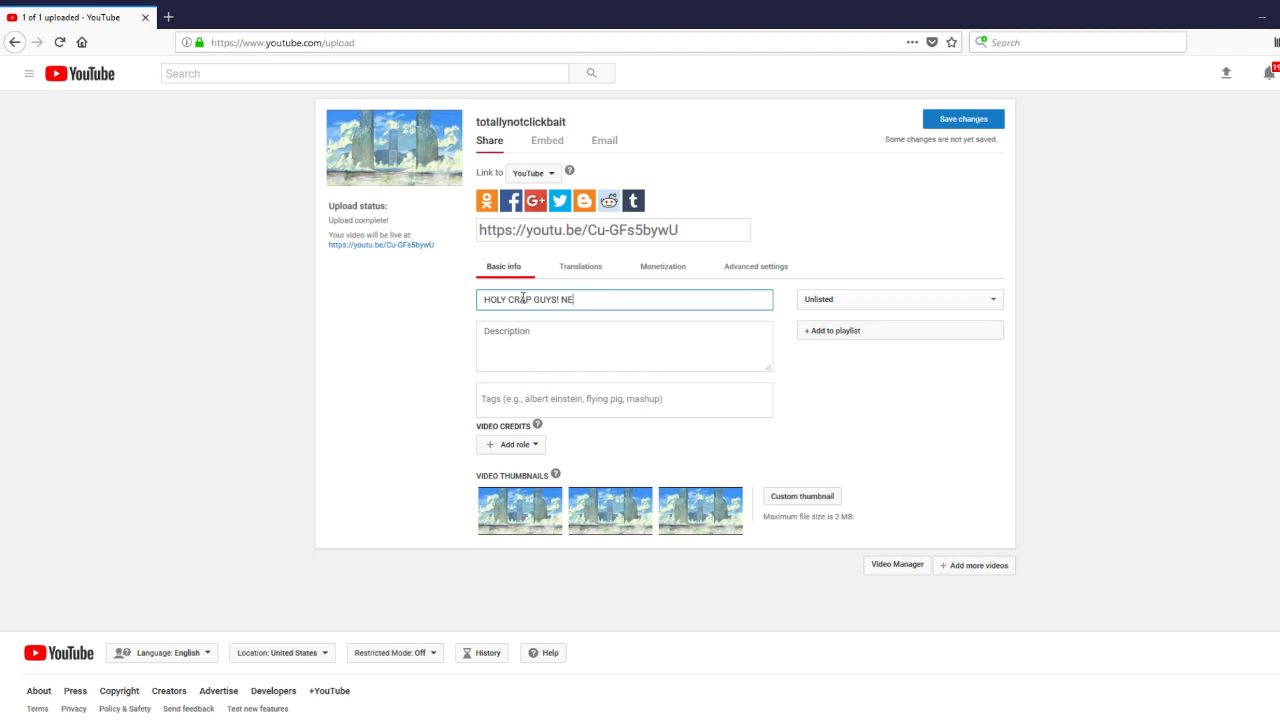
pyautogui.write('W YEARS CORRIN IS')
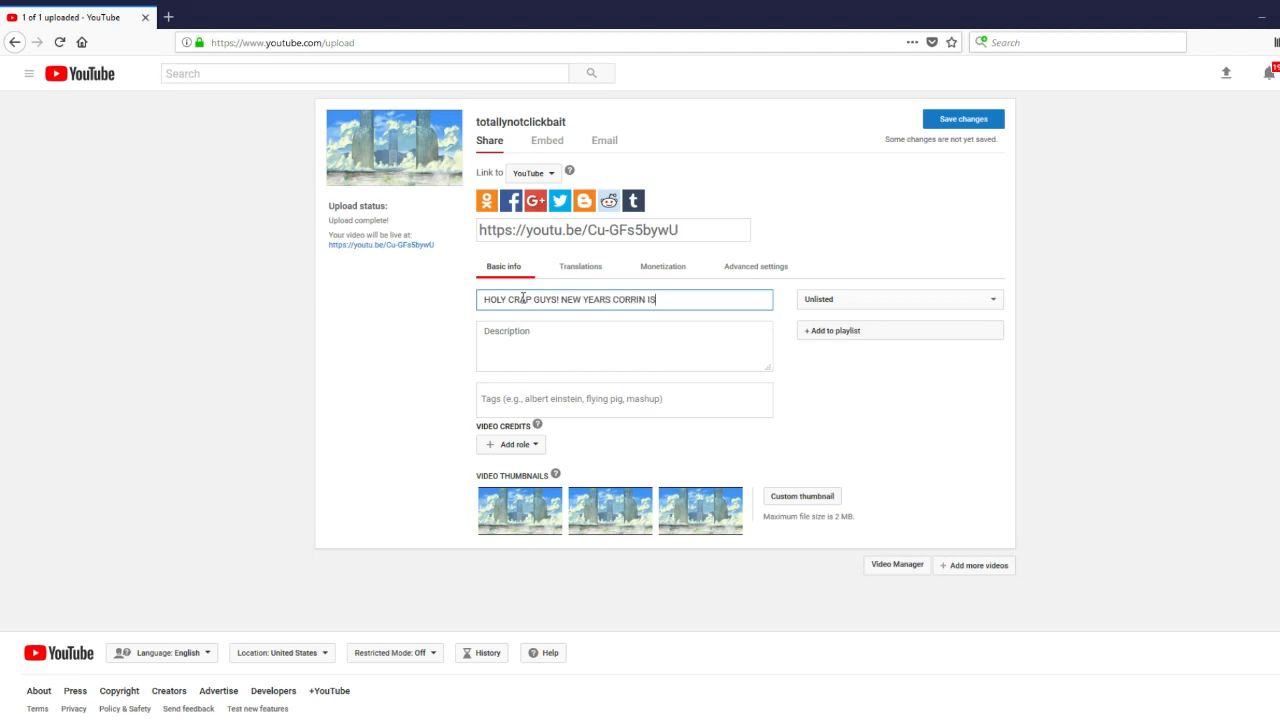
pyautogui.write('HERE!')
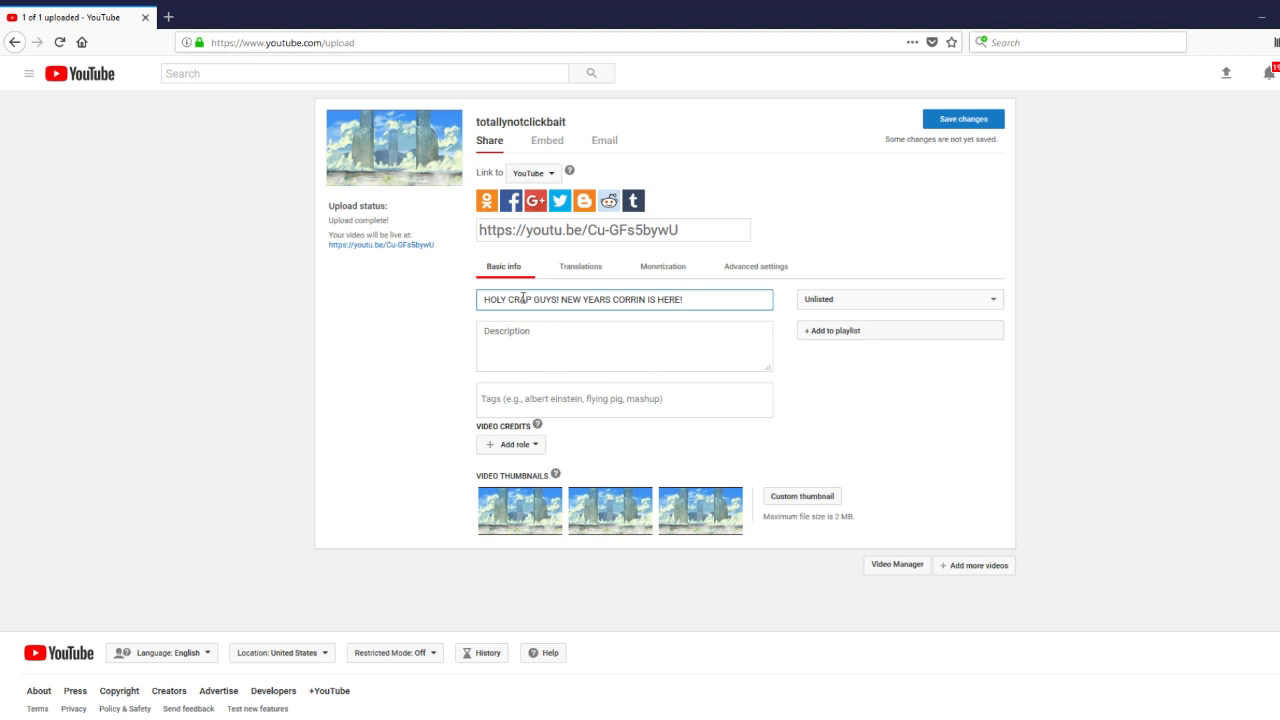
pyautogui.click(624, 344)
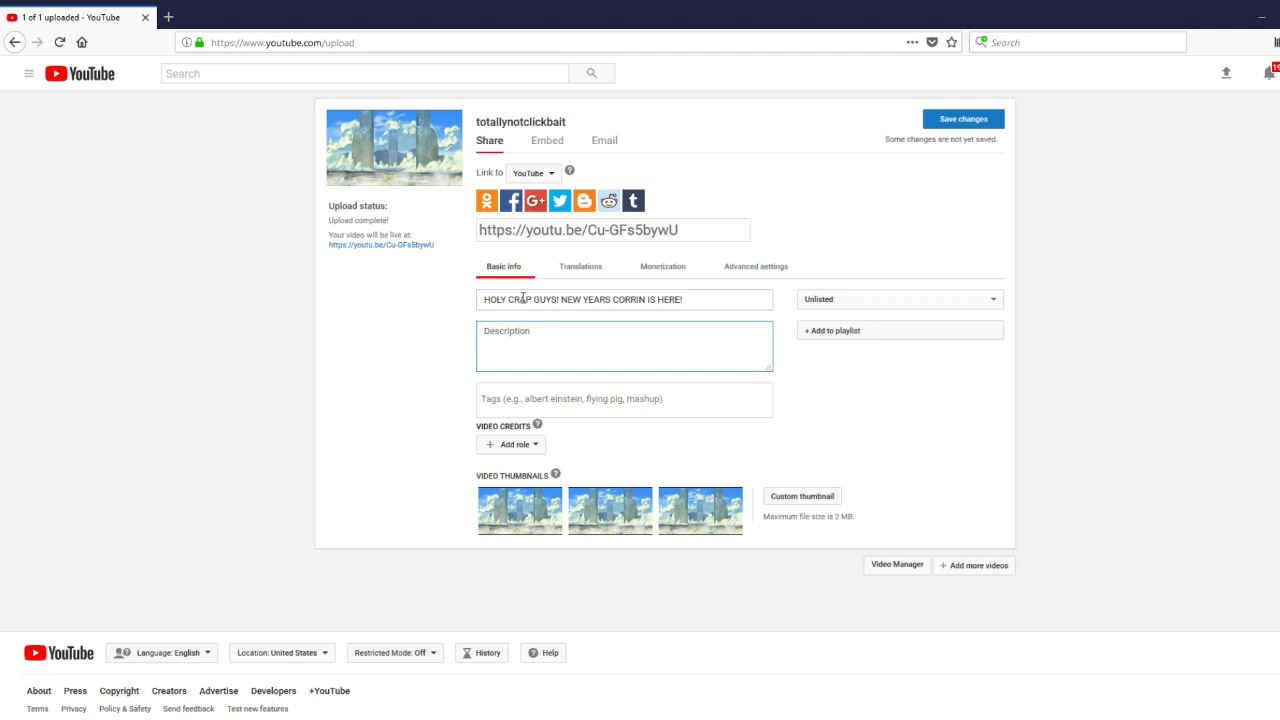
pyautogui.write("It's super e")
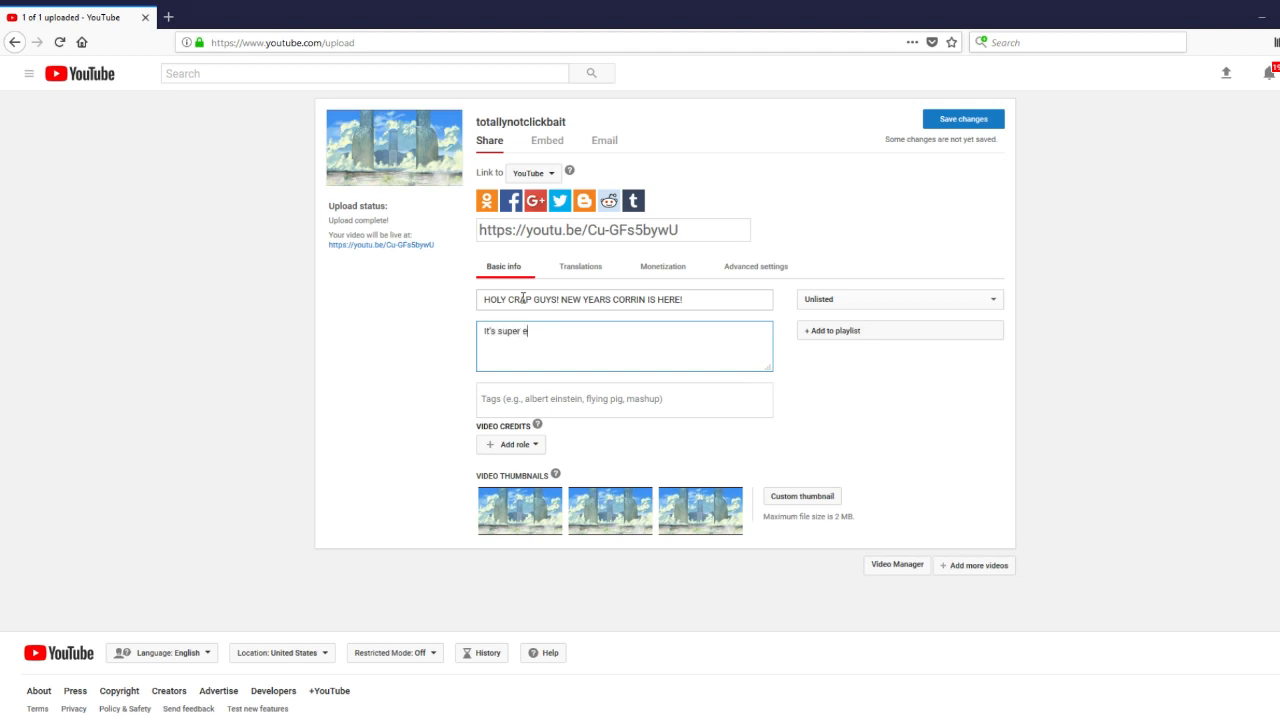
pyautogui.write('asy to get!')
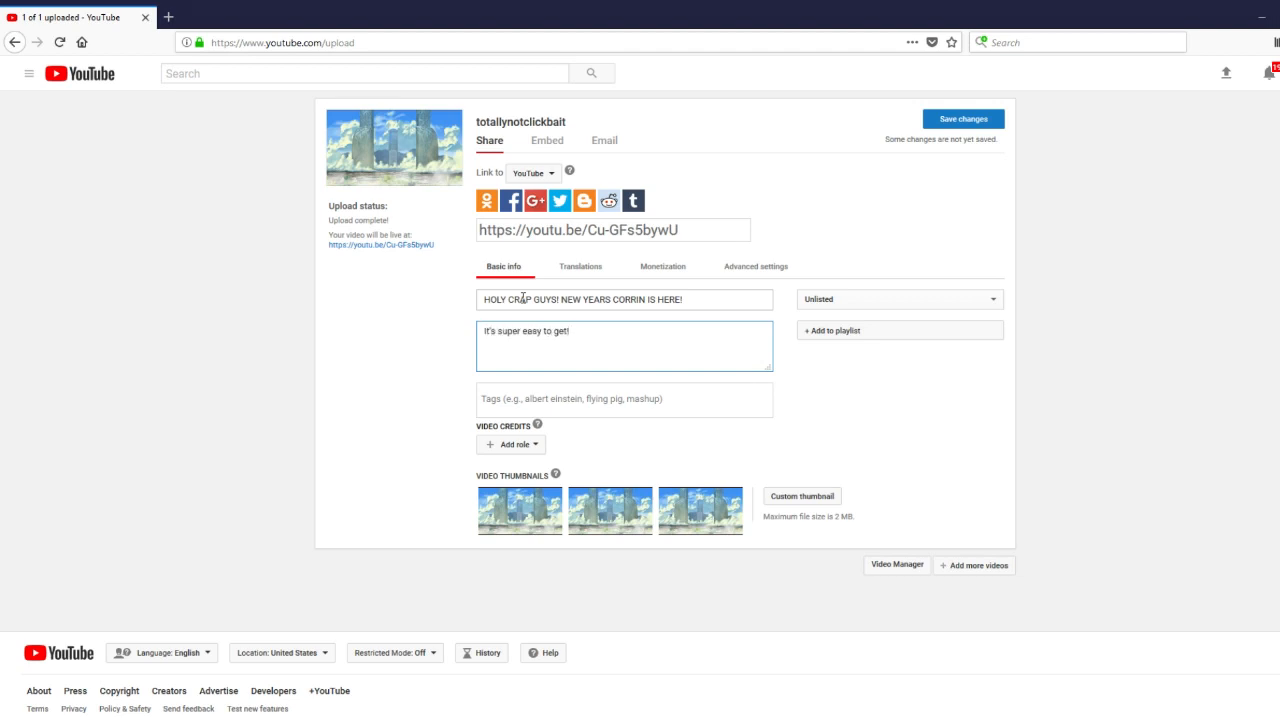
pyautogui.write('w')
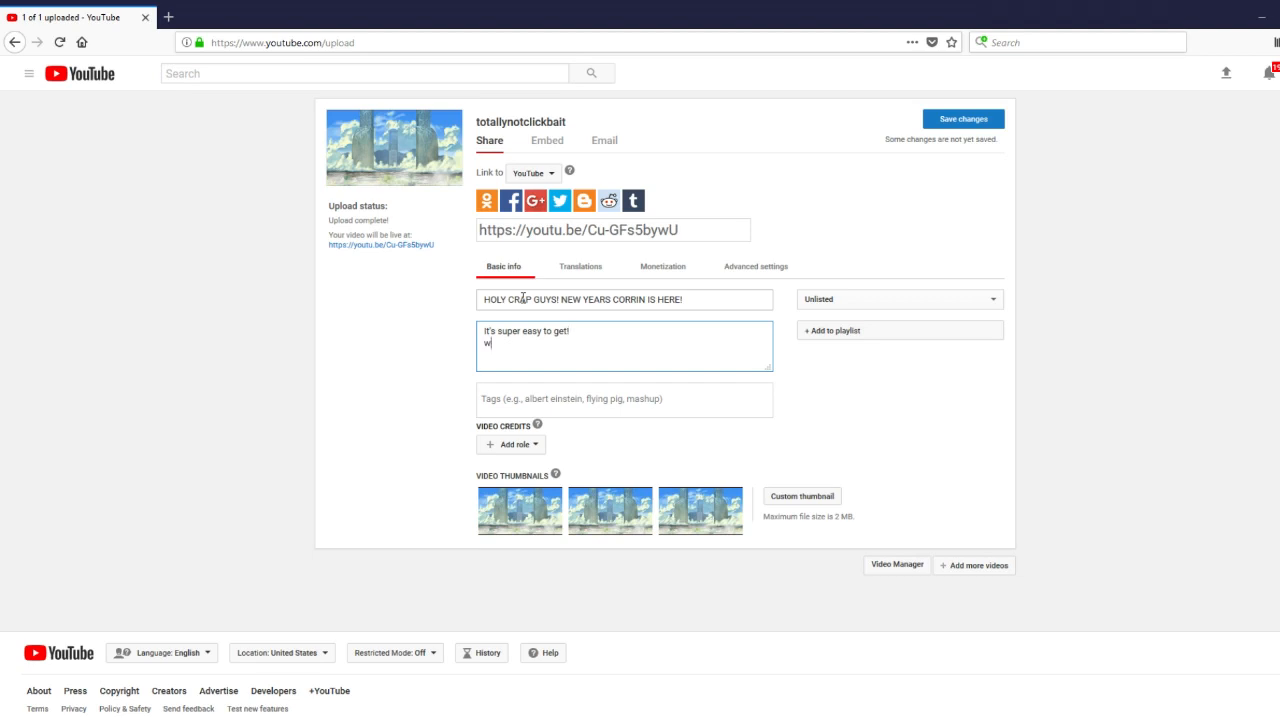
pyautogui.write('ww.p')
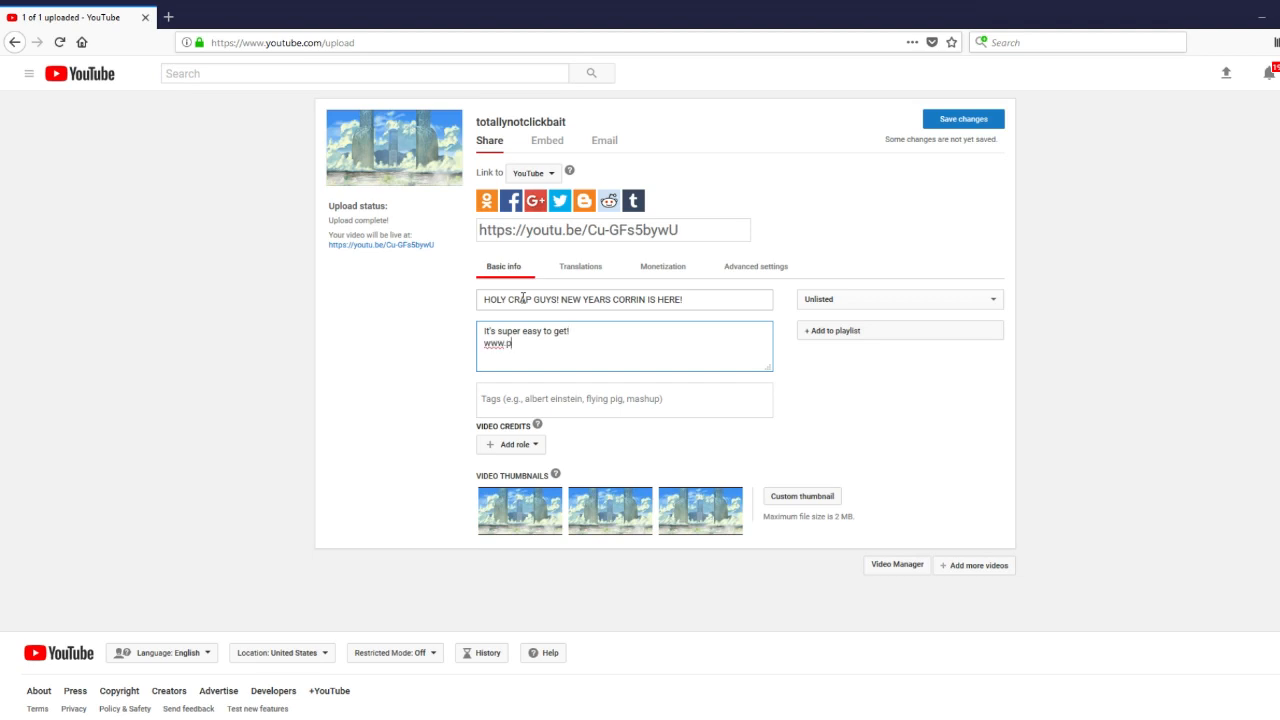
pyautogui.write('ornhub.com')
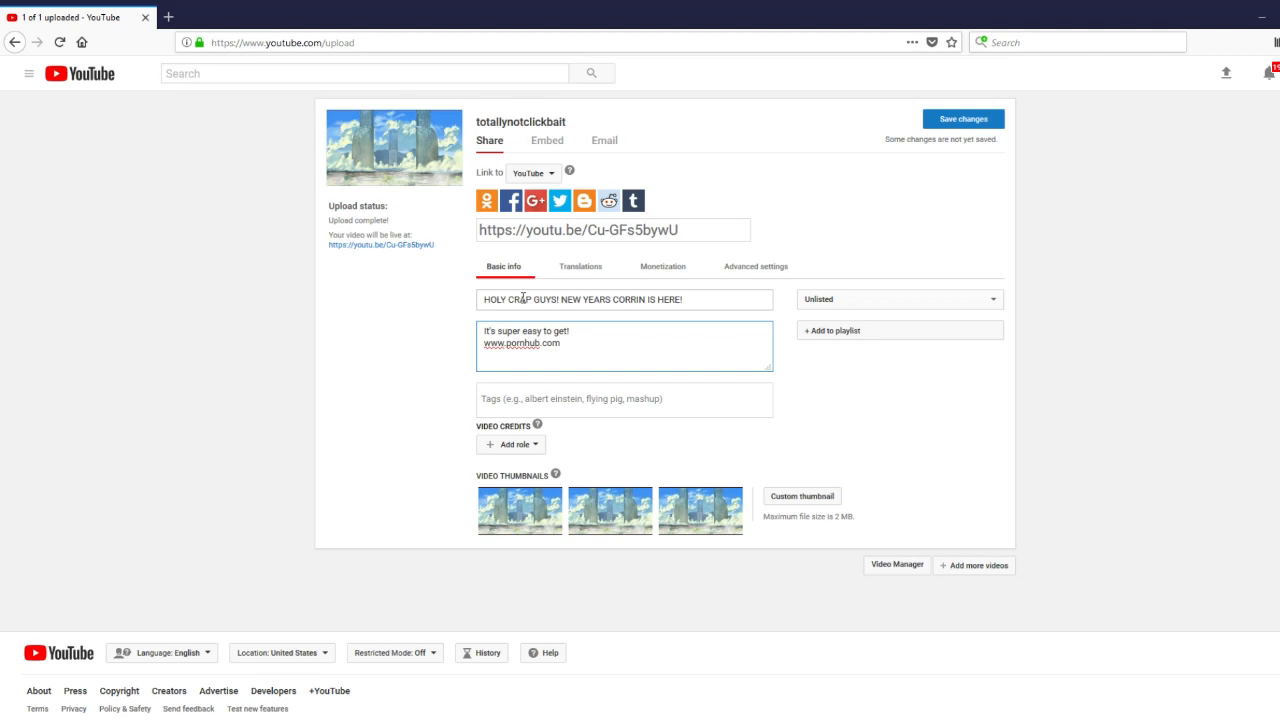
pyautogui.click(624, 400)
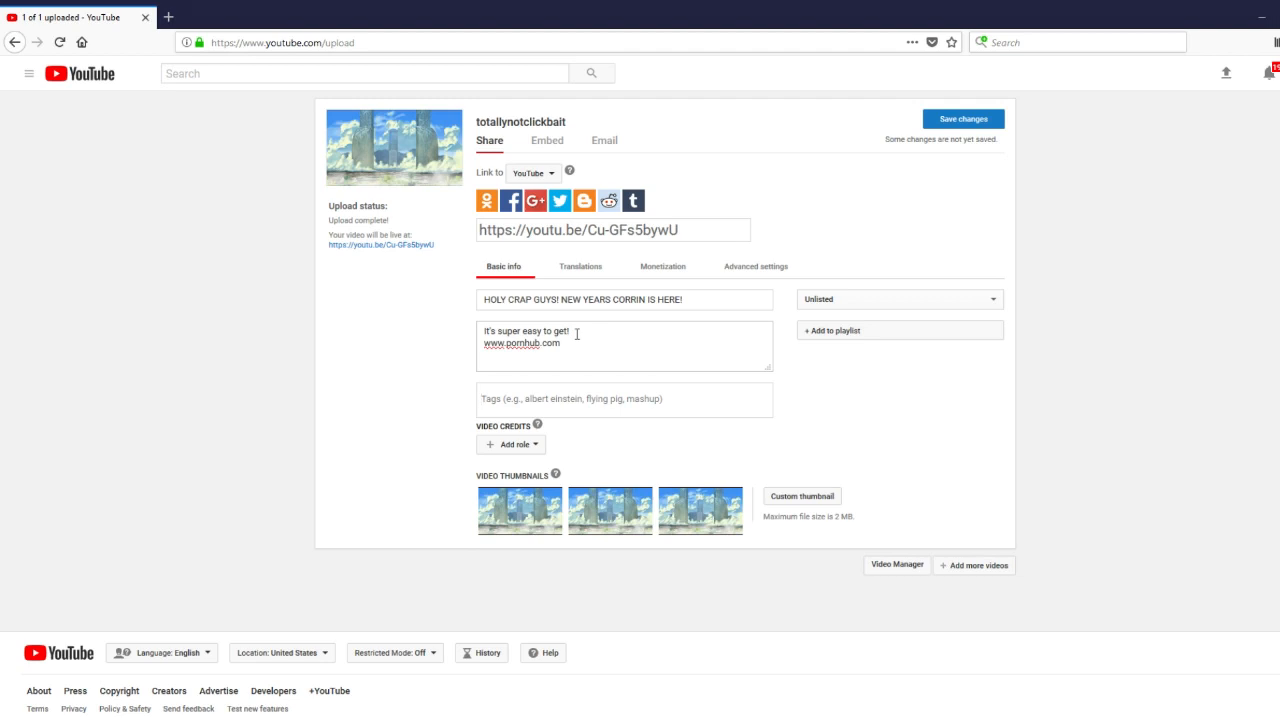
pyautogui.click(624, 400)
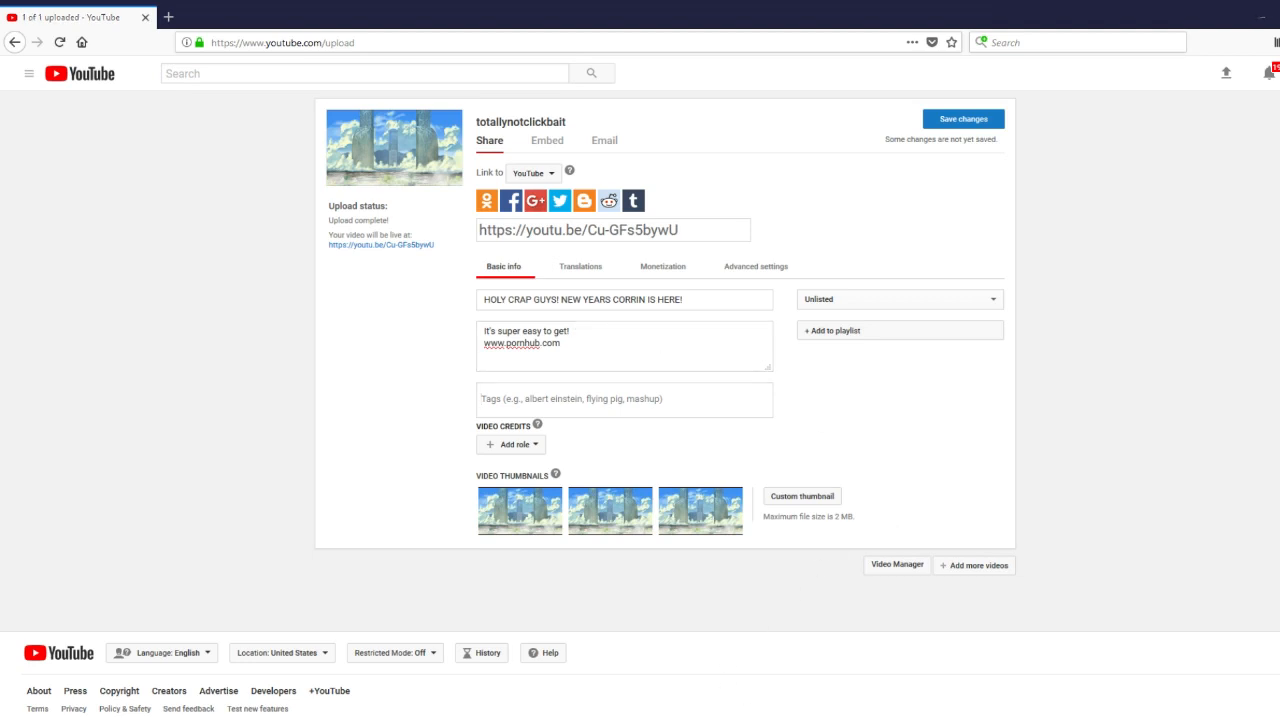
# - Add the tags robin, chrom, fjorm and an extra phrase tag starting 'sexy s'
pyautogui.click(624, 400)
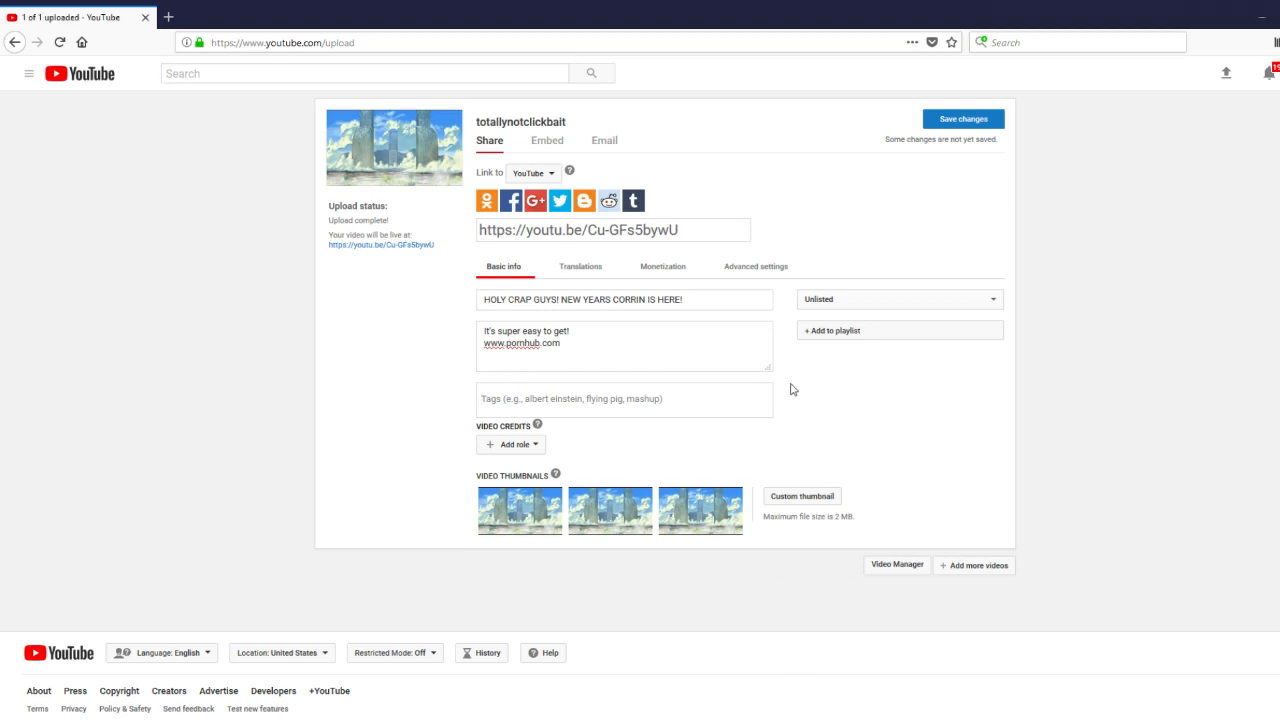
pyautogui.write('robin')
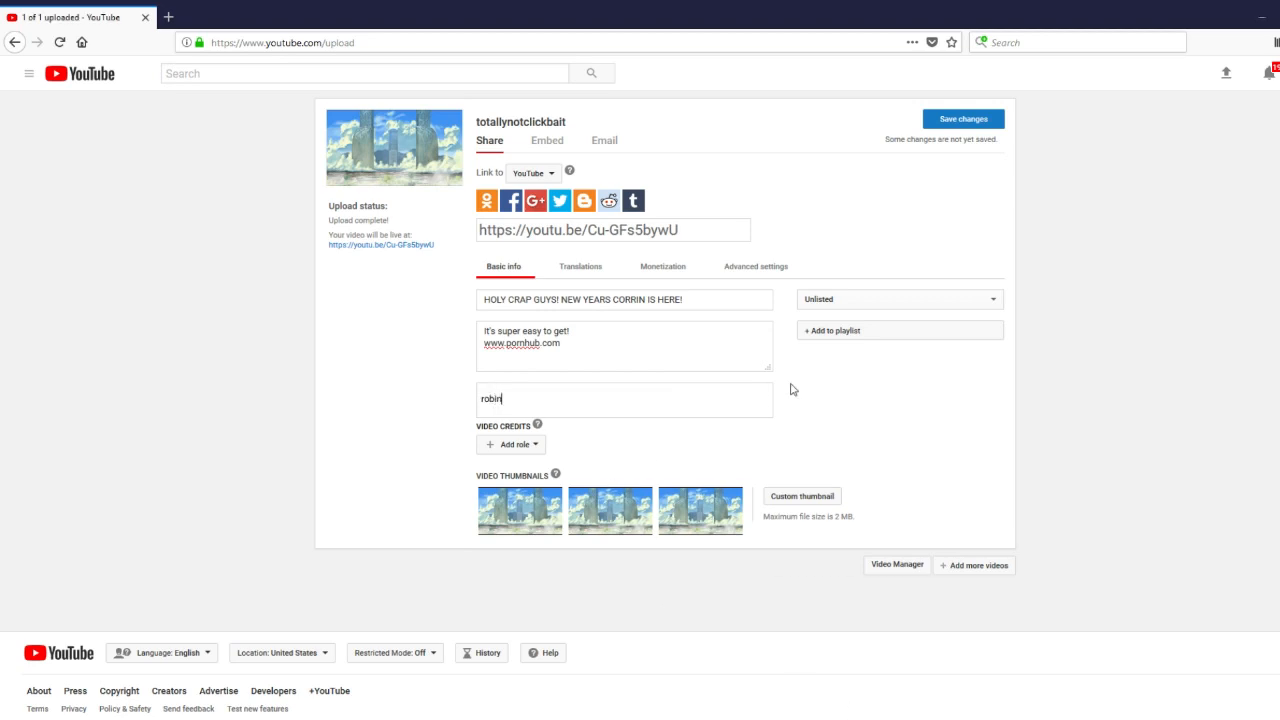
pyautogui.write('chrom hec')
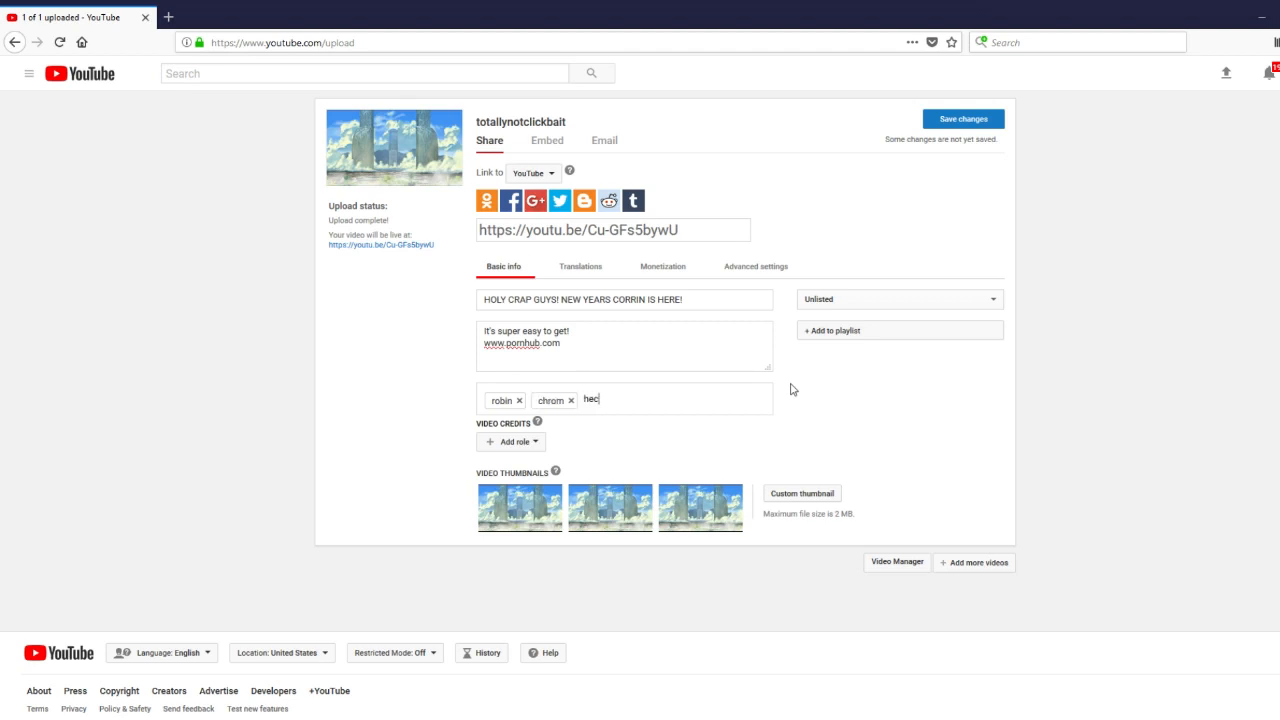
pyautogui.press('Return')
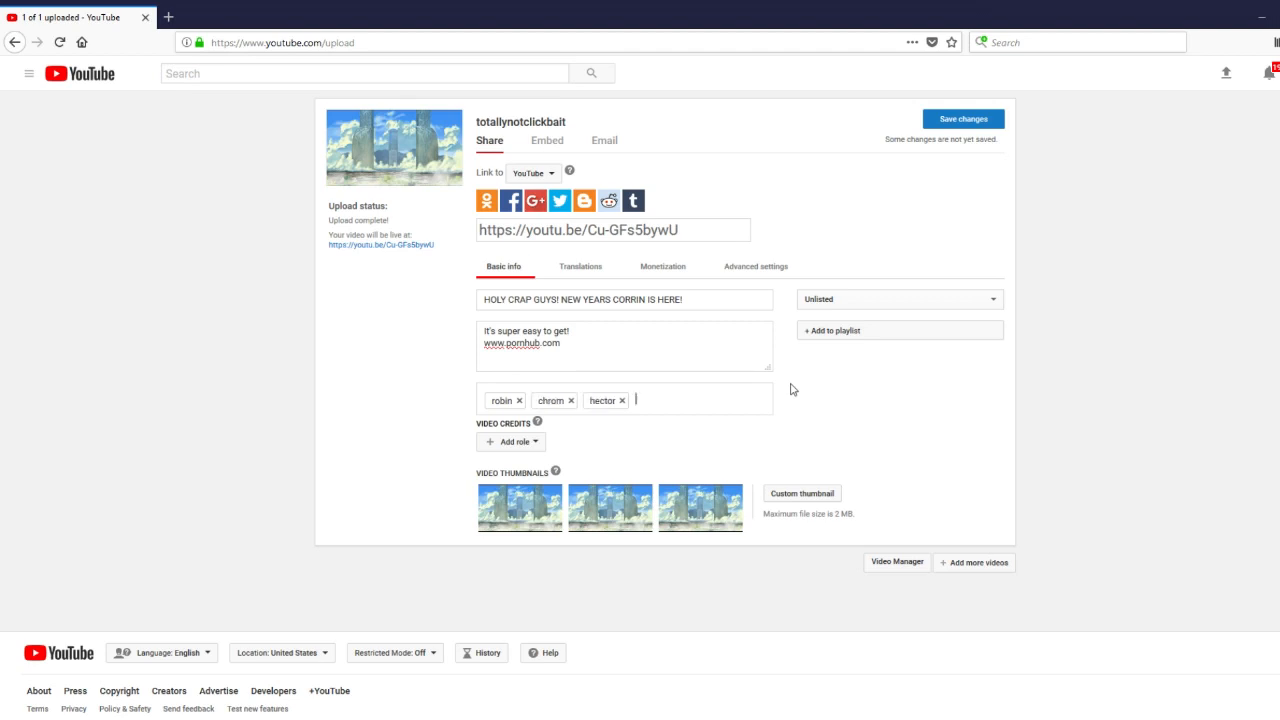
pyautogui.write('fjorm')
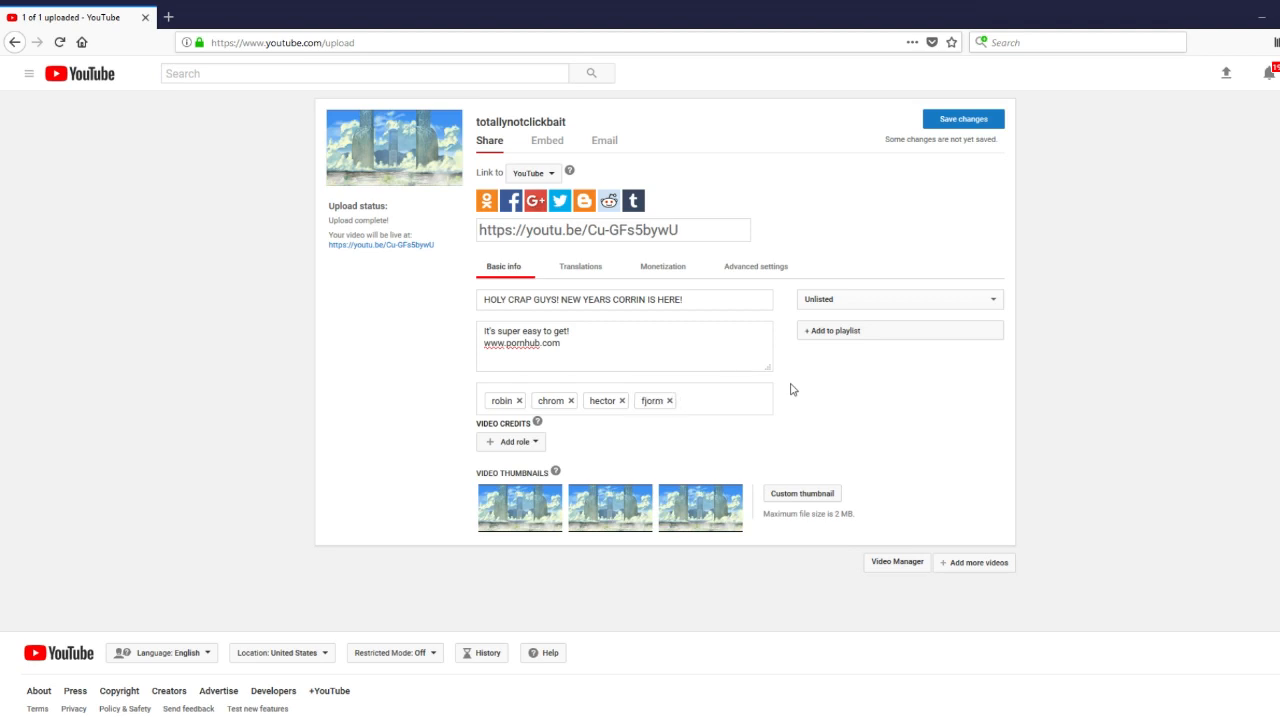
pyautogui.write('sexy sluts for free')
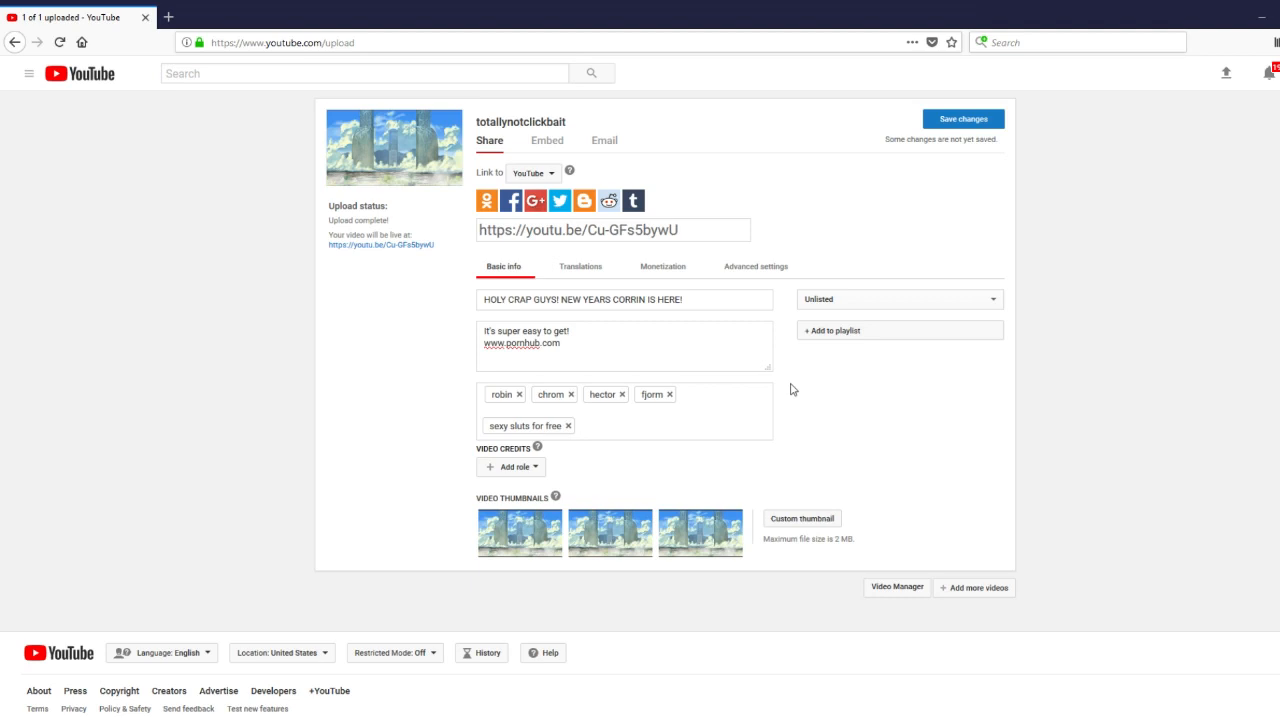
pyautogui.moveTo(992, 138)
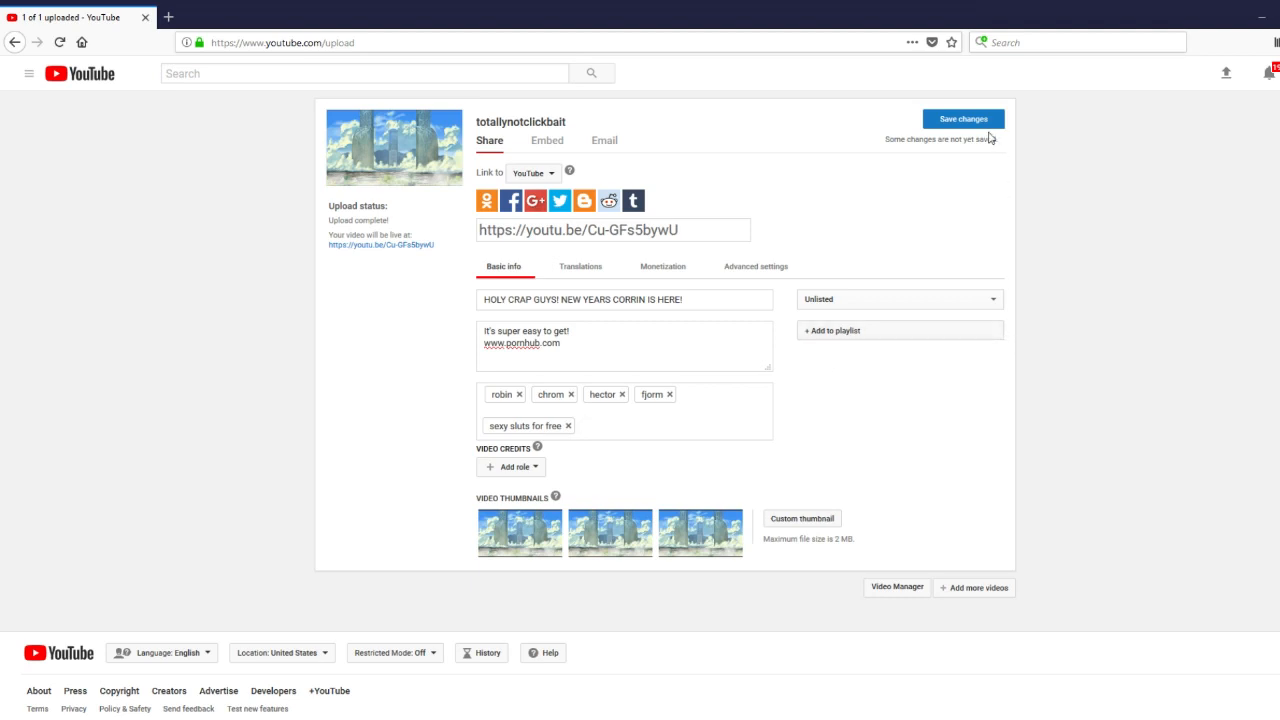
pyautogui.click(620, 424)
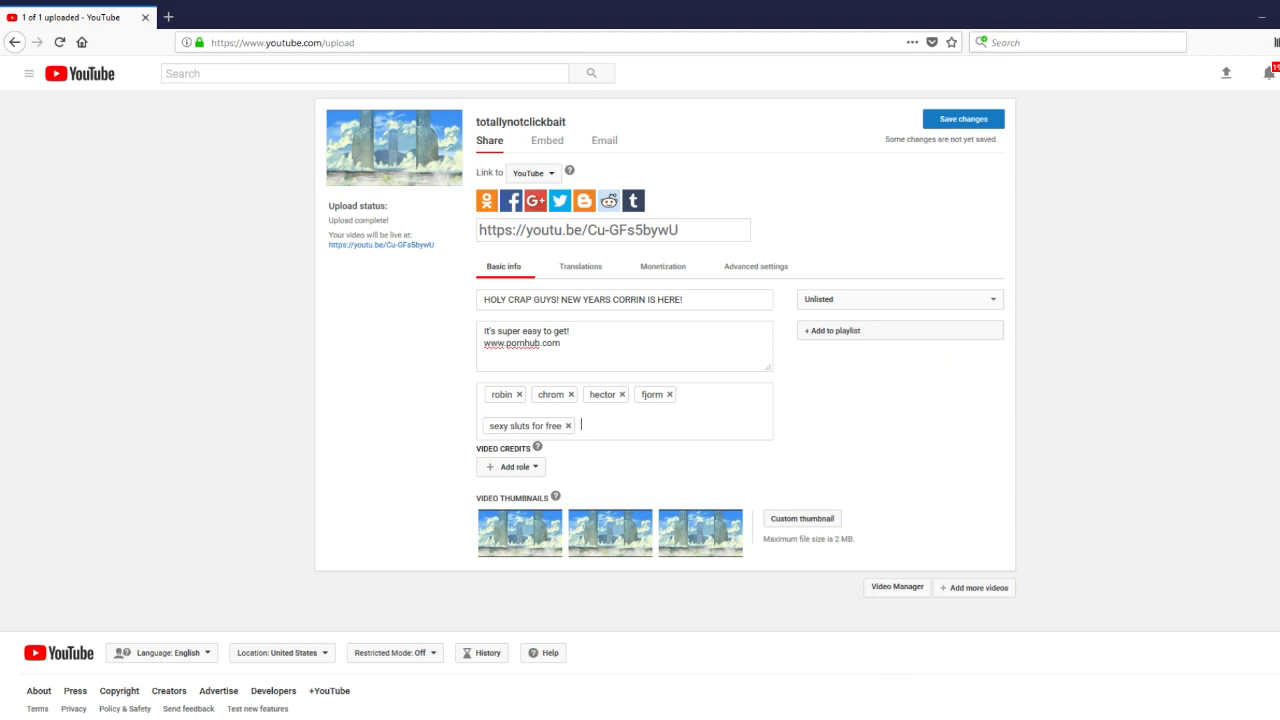
pyautogui.moveTo(792, 598)
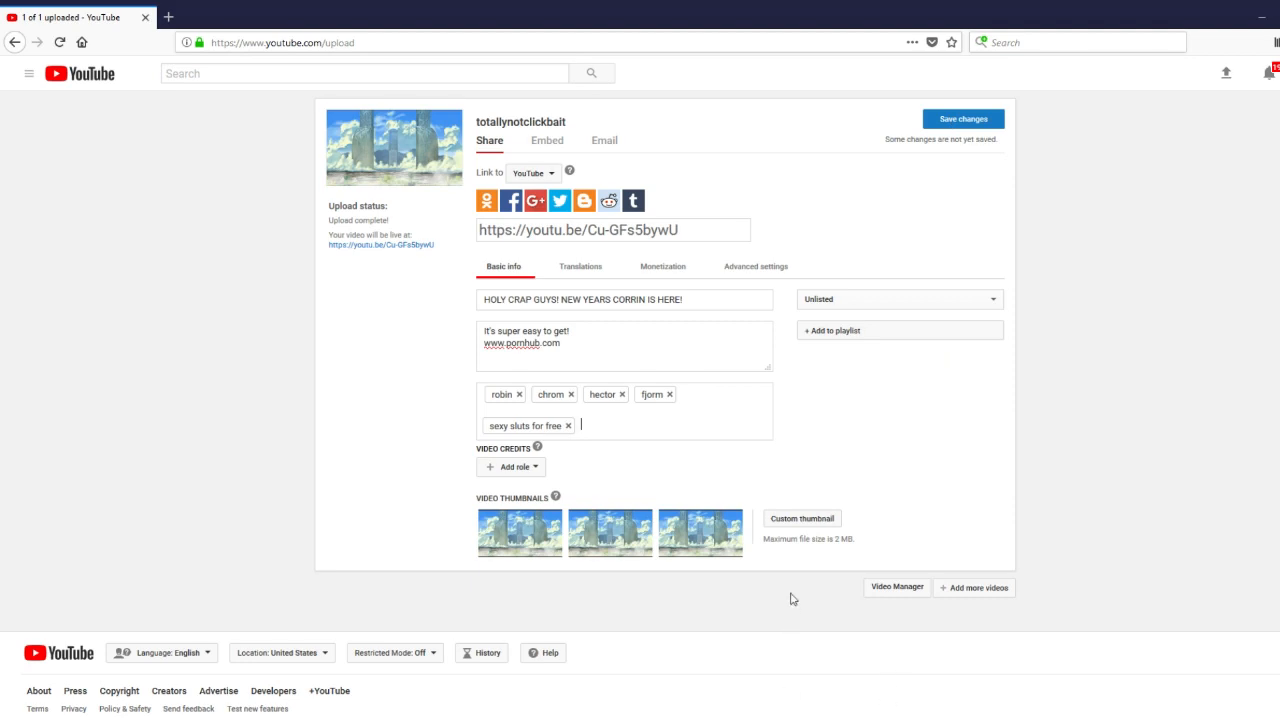